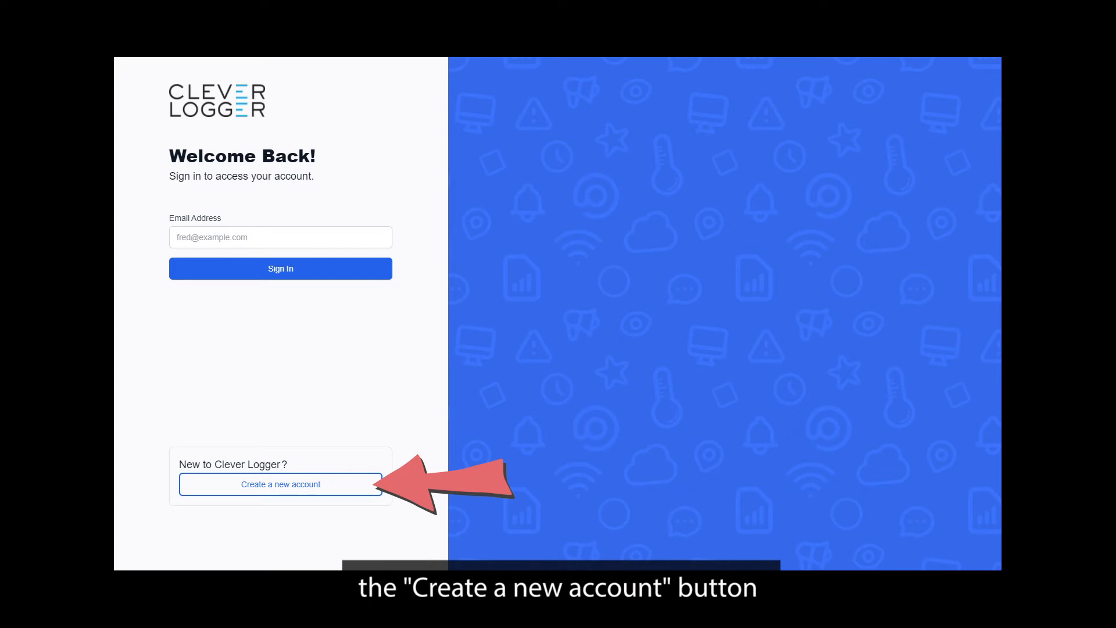
Choose 'Create a new account' and then creating a brand new organisation on the sign-in page.
left_click(281, 483)
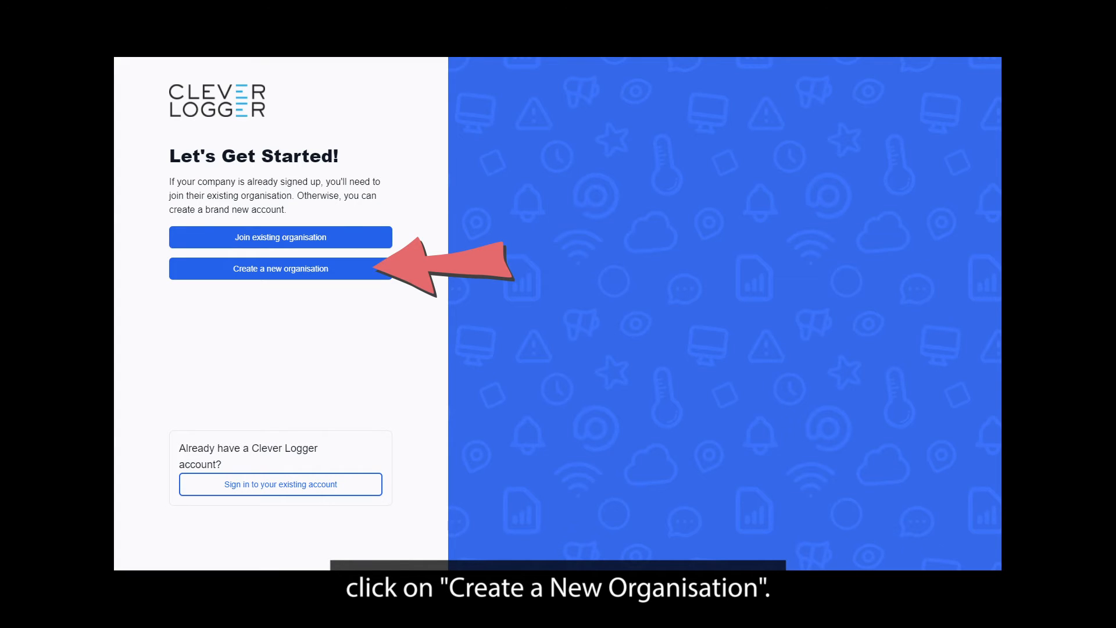
left_click(280, 269)
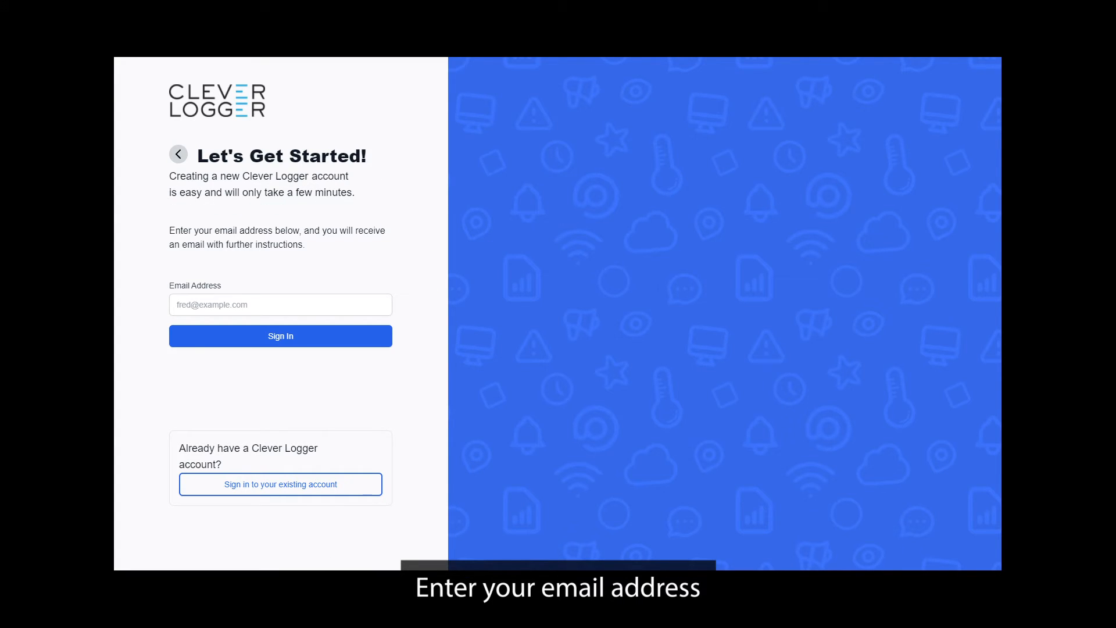
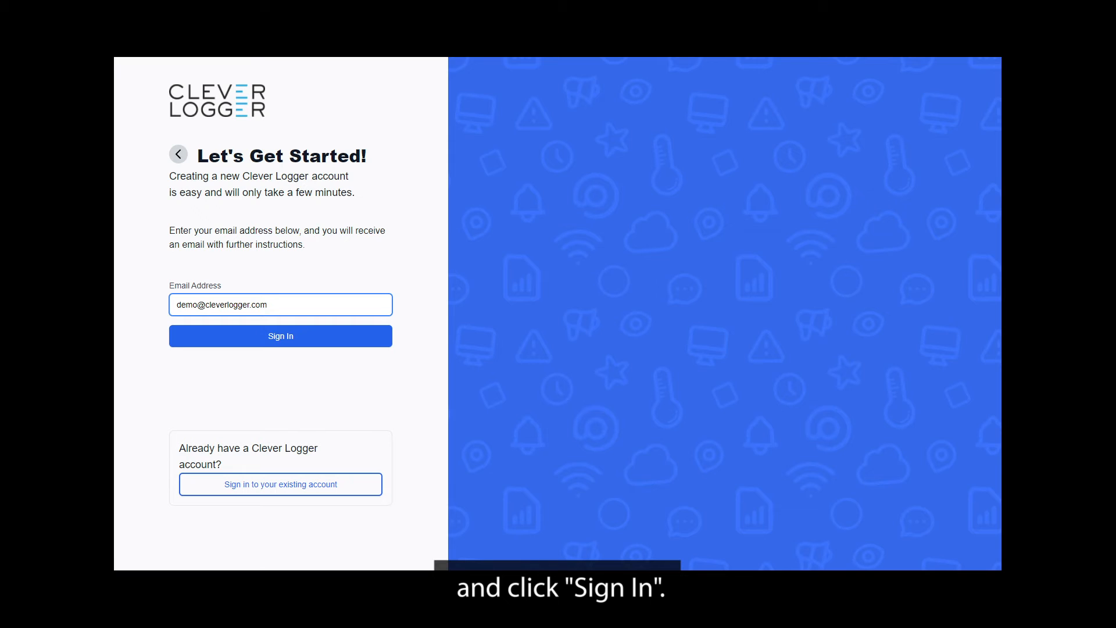
left_click(281, 335)
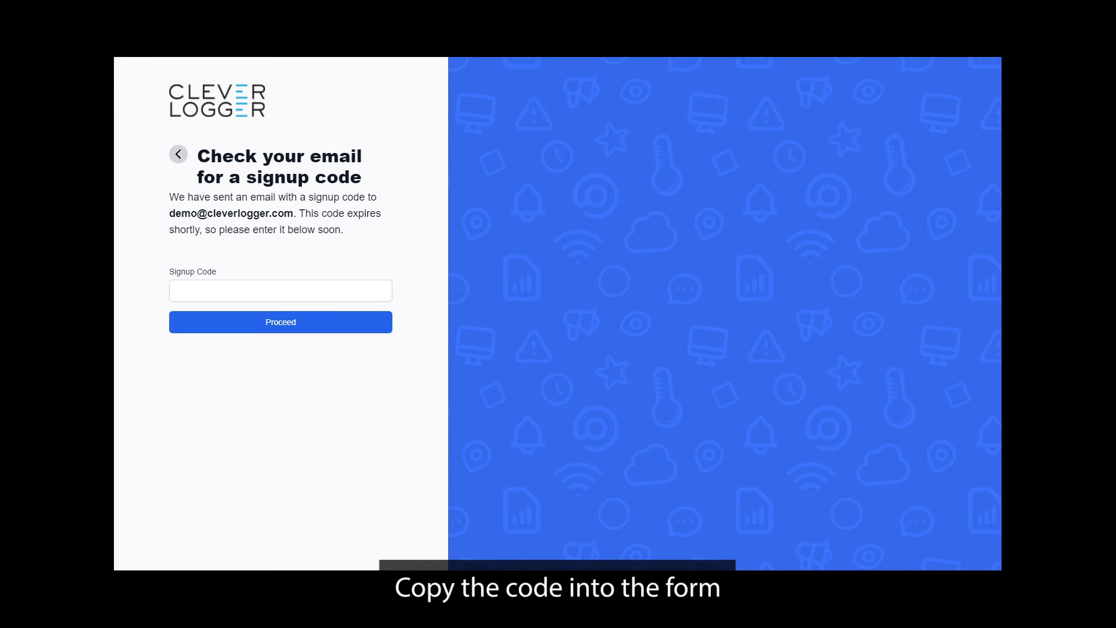
Enter the emailed signup code and profile details, then finish signing up.
left_click(281, 322)
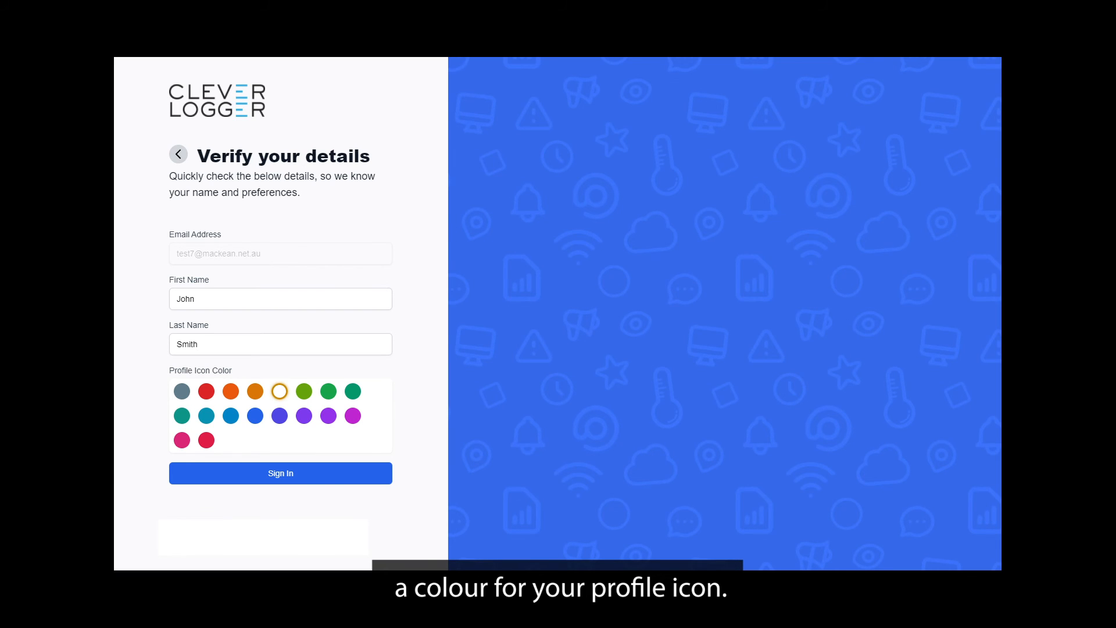
left_click(280, 473)
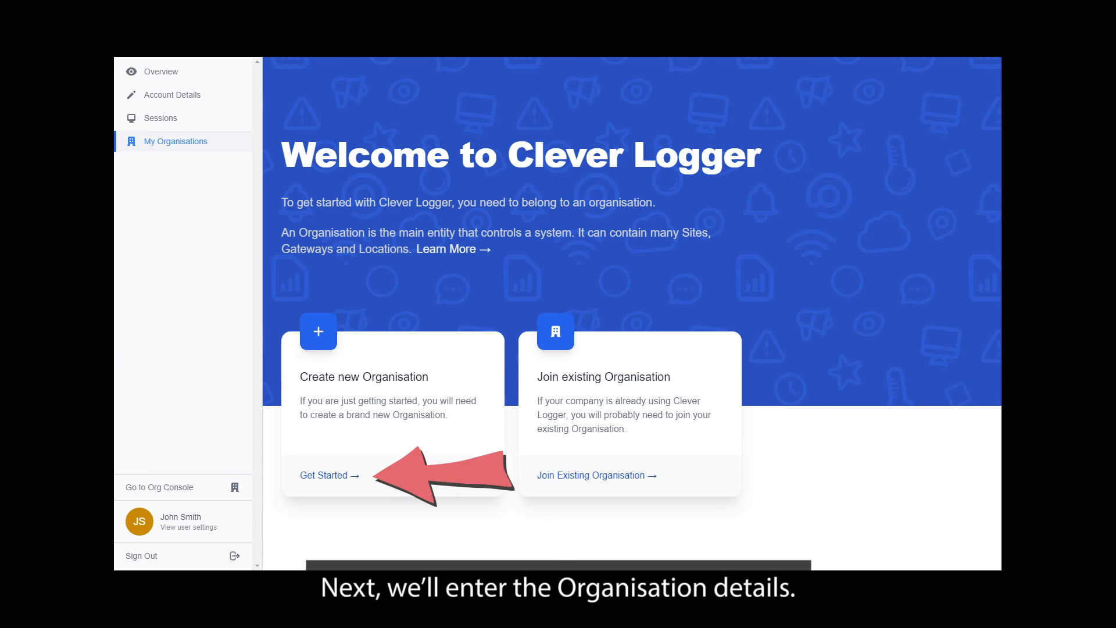
Create the organisation ACME Corp in the GP/Medical industry via 'Get Started'.
left_click(325, 474)
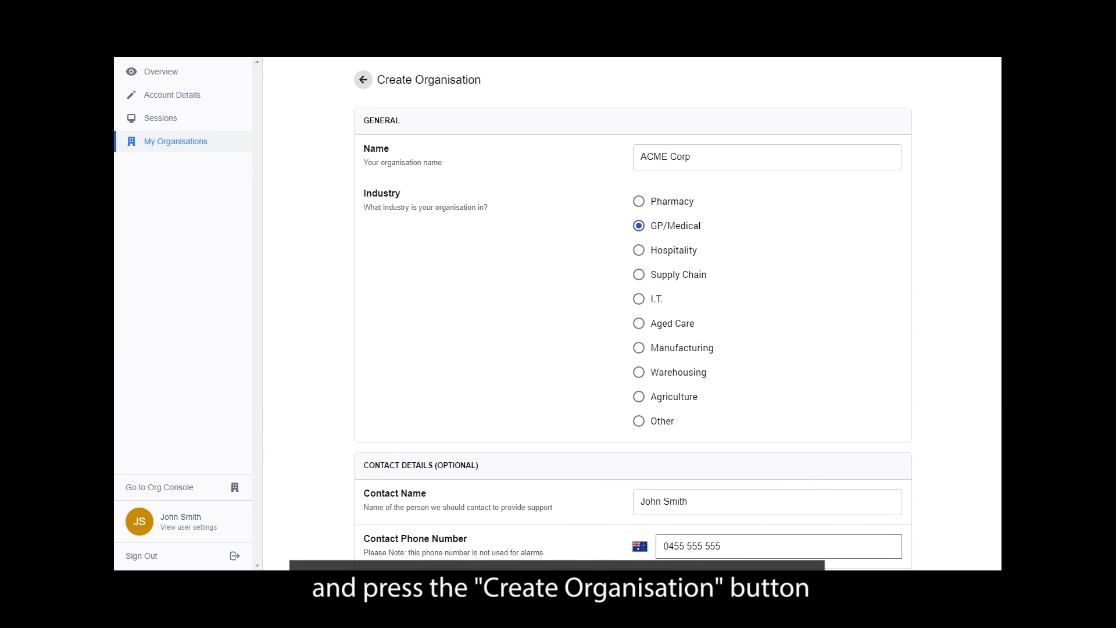
scroll("down", 3)
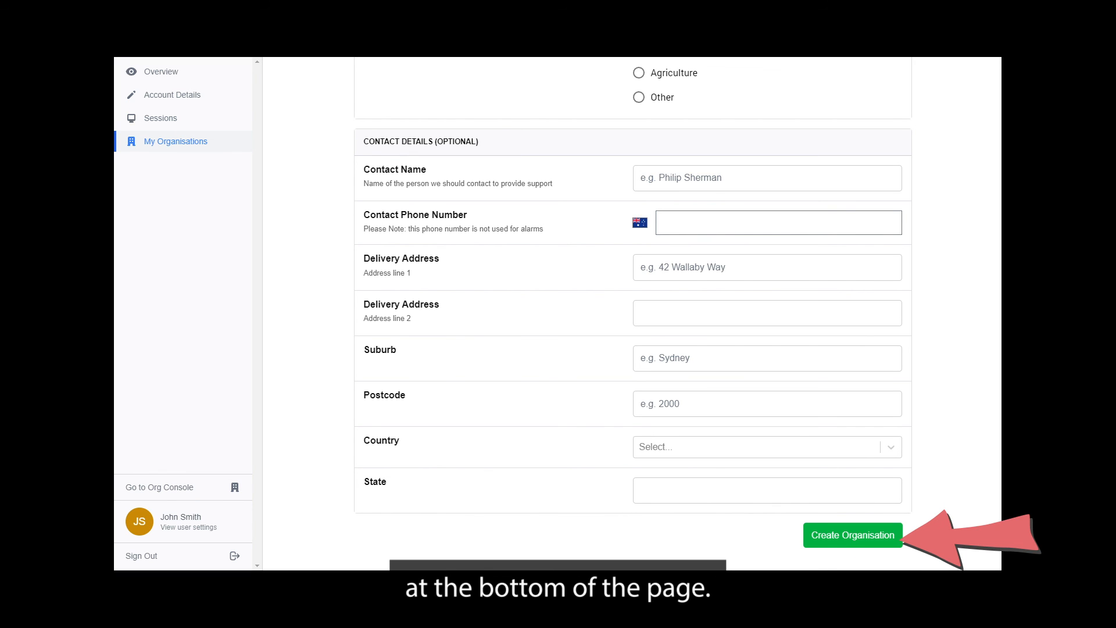
left_click(852, 535)
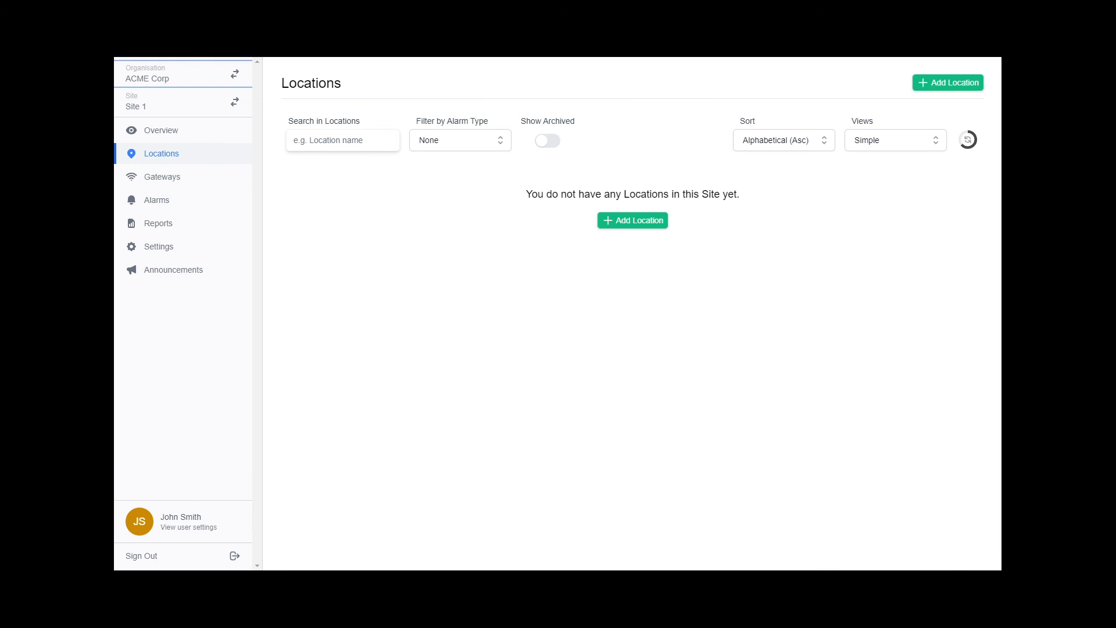